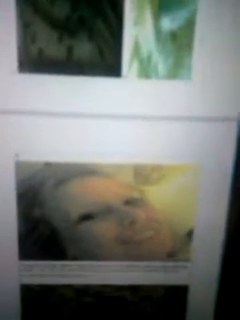
scroll("down", 3)
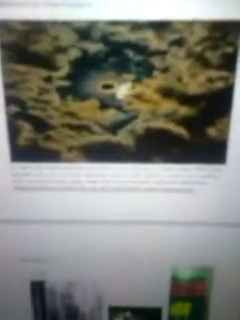
scroll("down", 3)
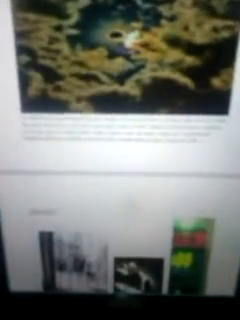
scroll("down", 3)
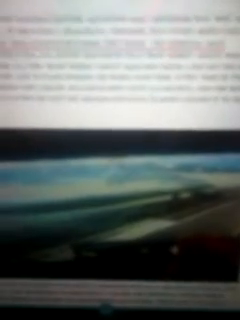
scroll("down", 3)
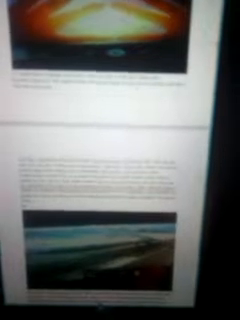
scroll("down", 3)
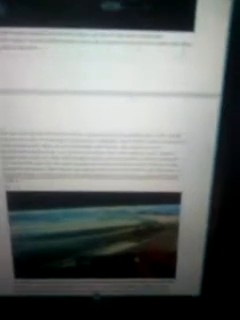
scroll("down", 3)
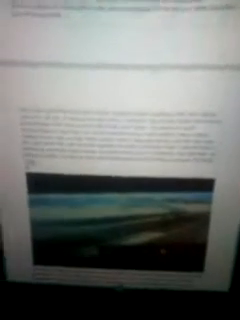